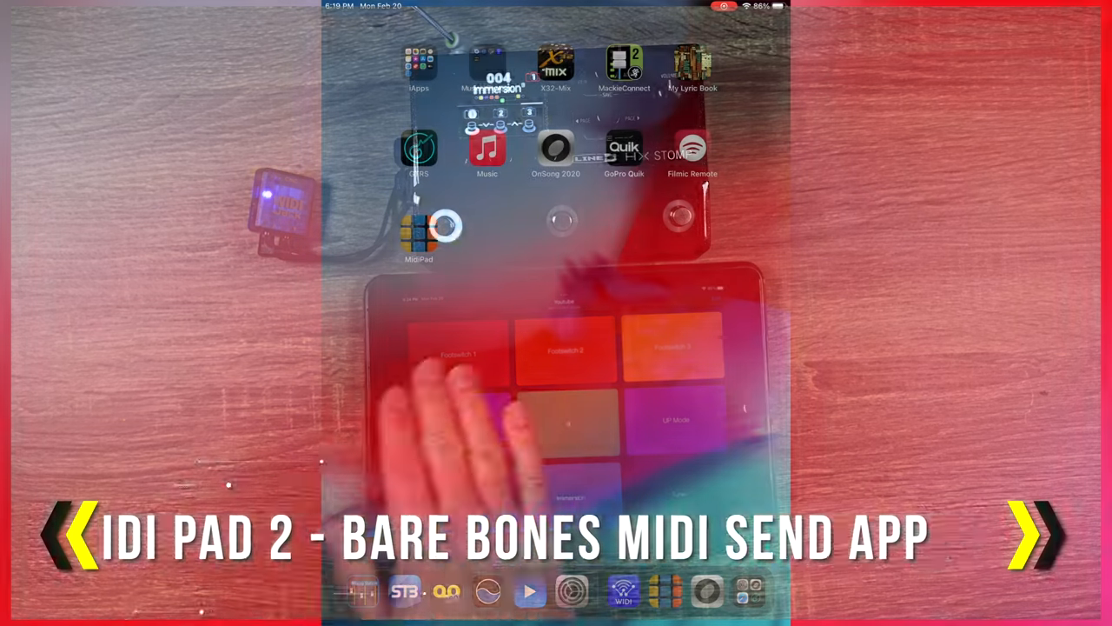
- Launch MIDI Pad, edit the Startup page, and reduce it to two pad columns
left_click(420, 228)
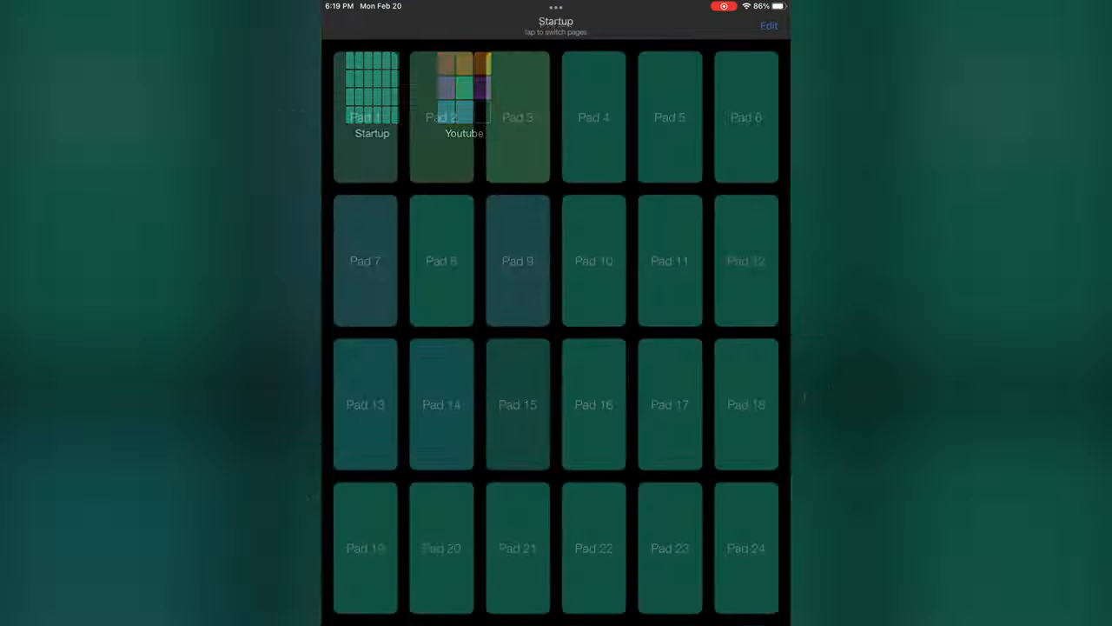
left_click(768, 25)
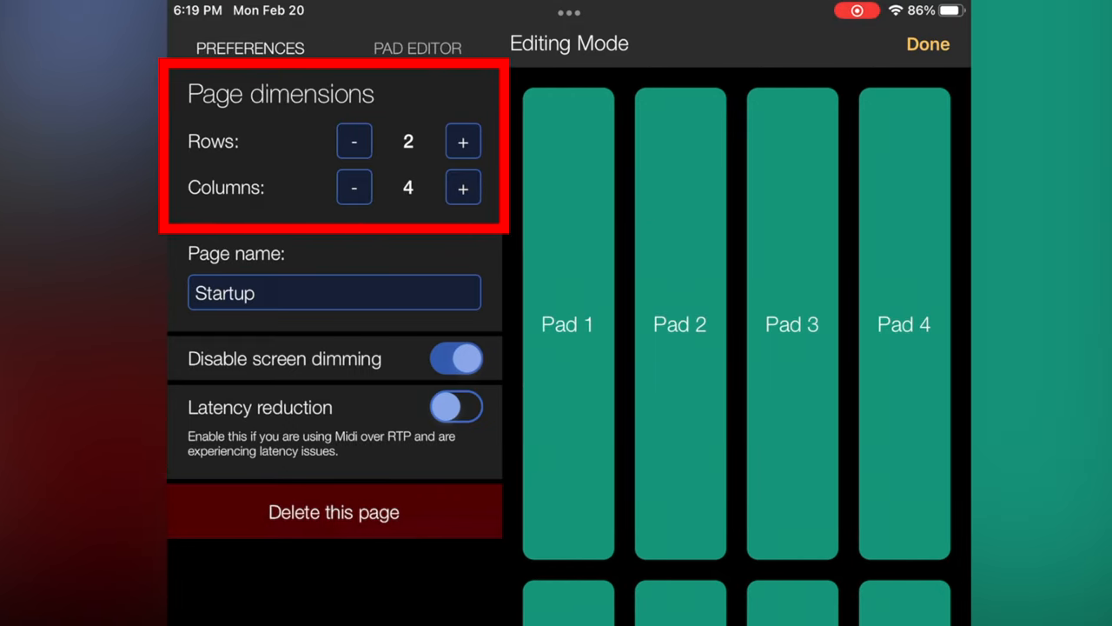
left_click(354, 187)
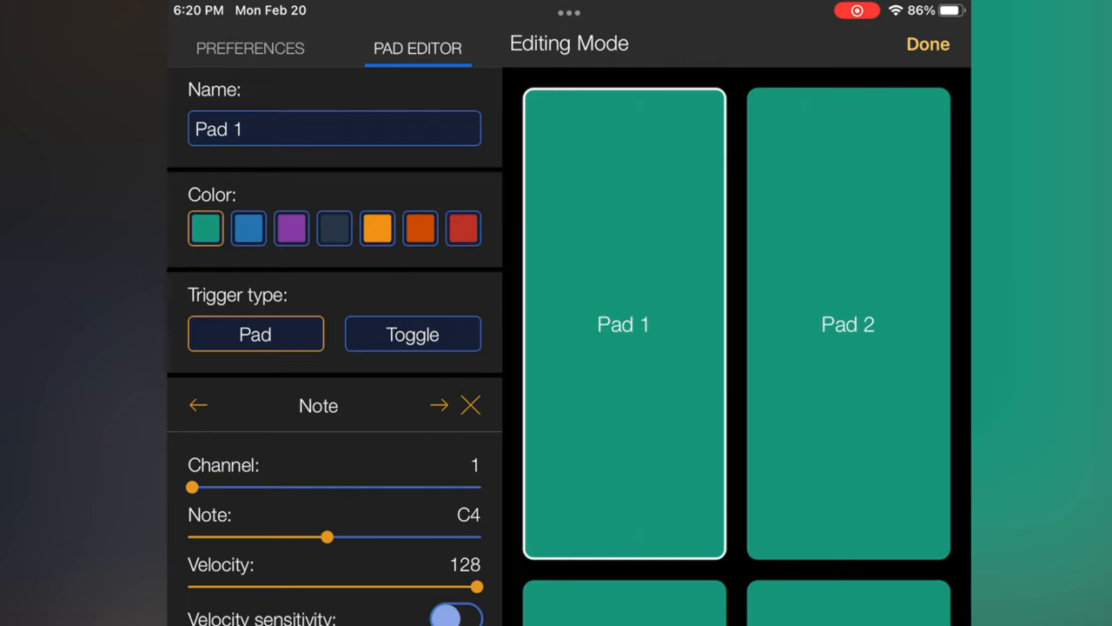
- Begin renaming the first pad to Hx Stomp
left_click(335, 128)
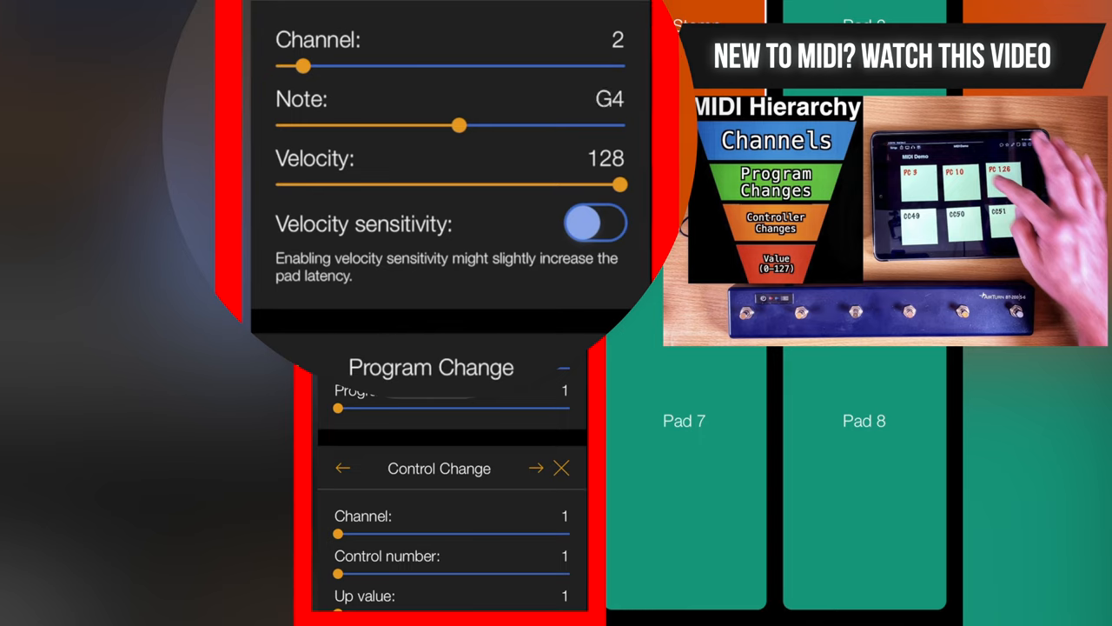
- Set the Hx Stomp note to Bb4 with velocity 128
left_click_drag(458, 125, 471, 125)
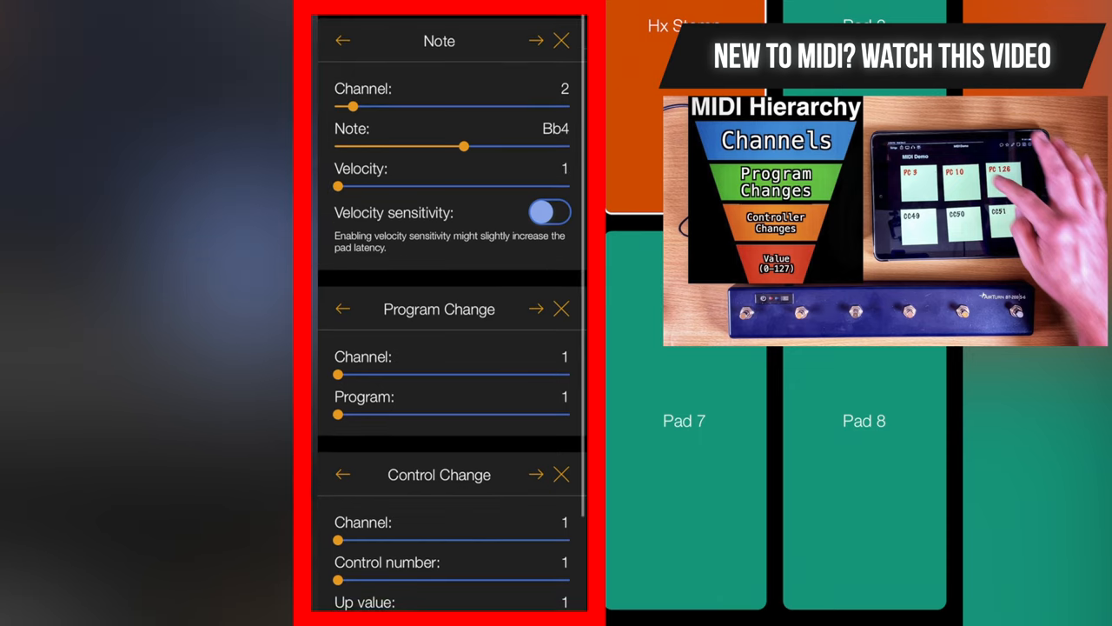
left_click_drag(337, 185, 491, 172)
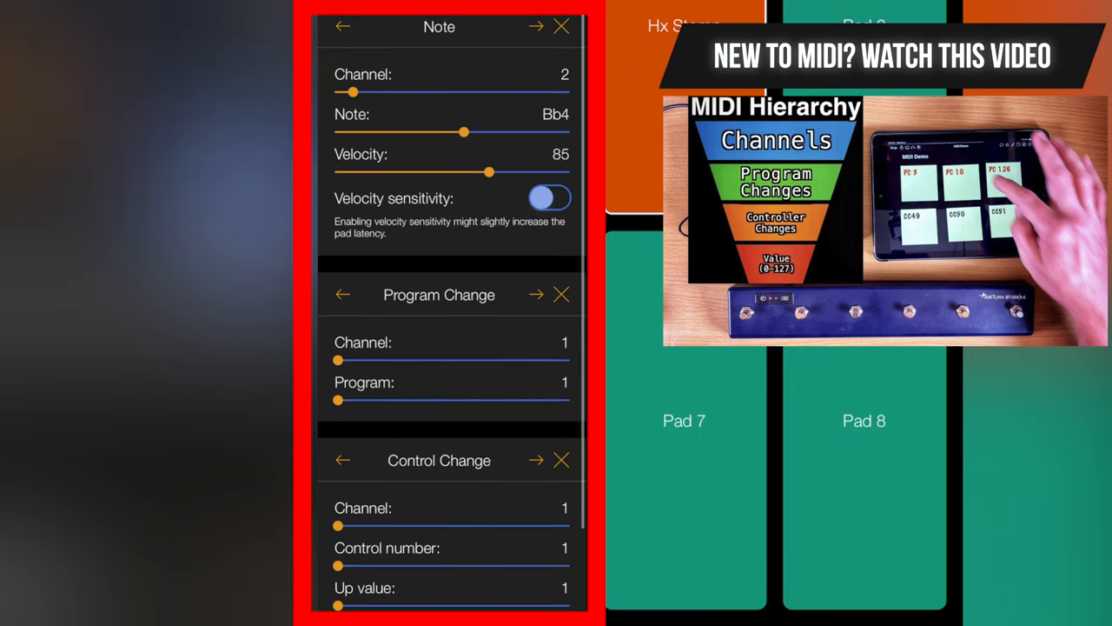
left_click_drag(489, 171, 569, 171)
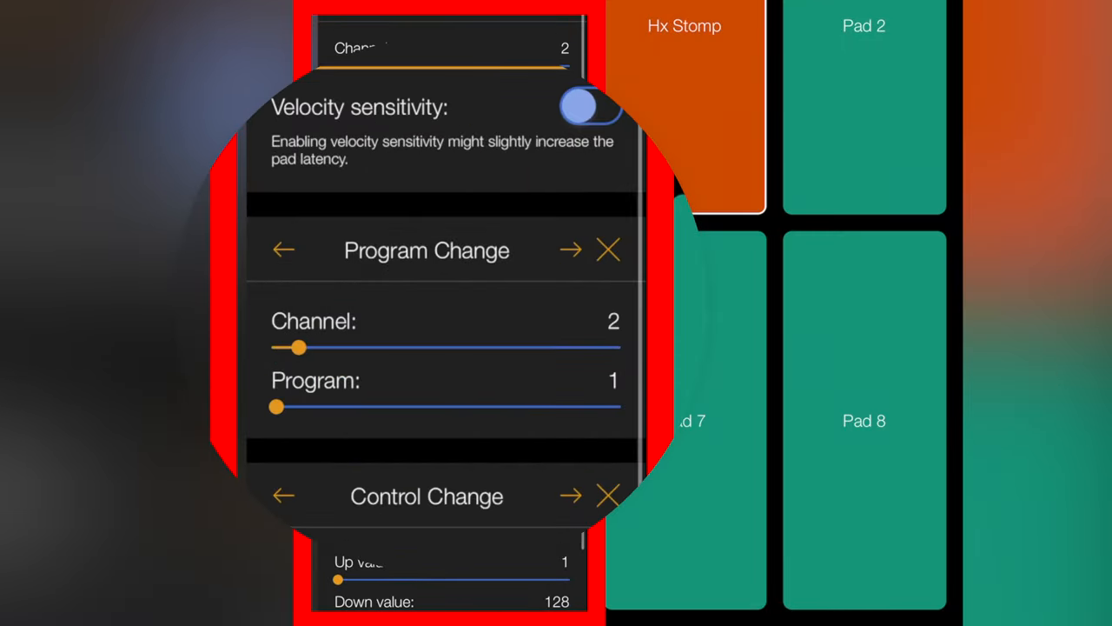
- Set the program change to channel 3, program 53
left_click_drag(298, 347, 323, 346)
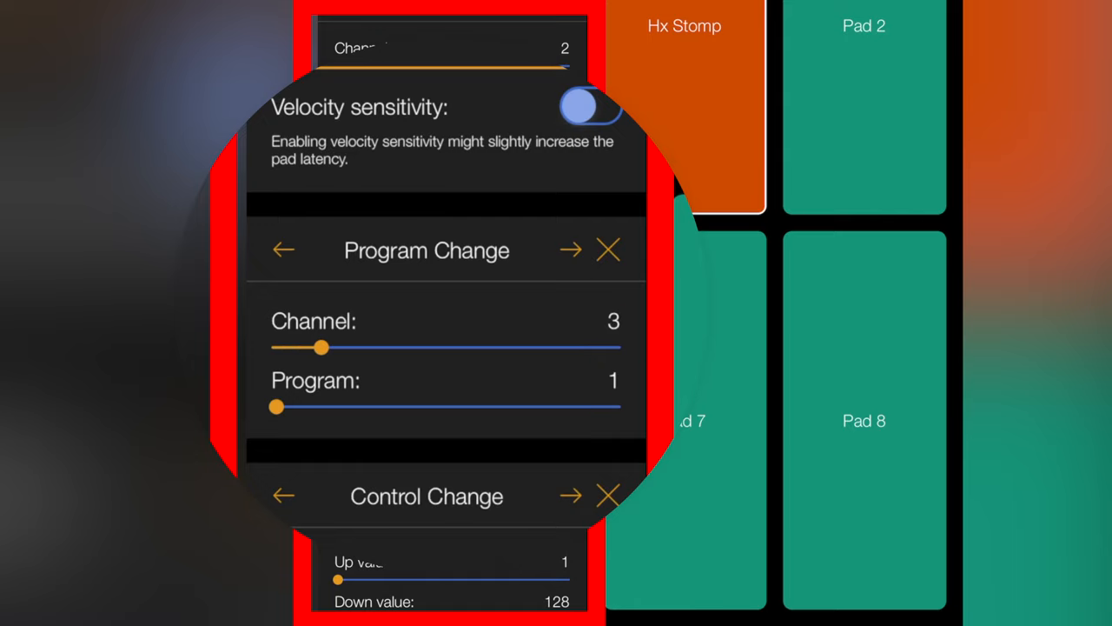
left_click_drag(276, 405, 415, 406)
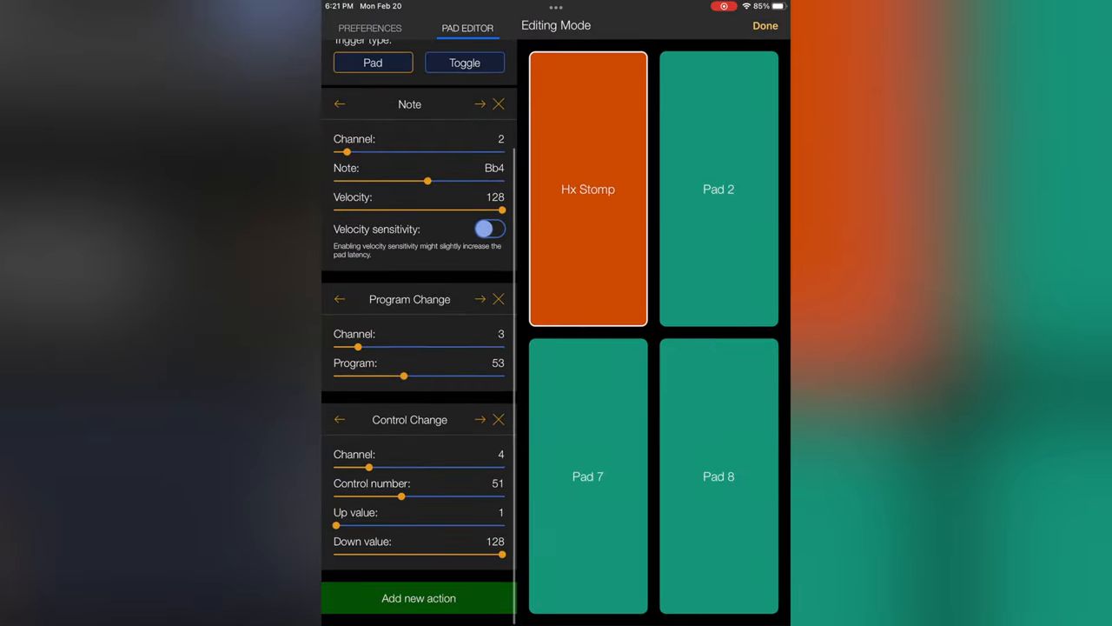
- Select Pad 2, start naming it 'Tu' for Tuner, and set Toggle triggering
left_click(370, 28)
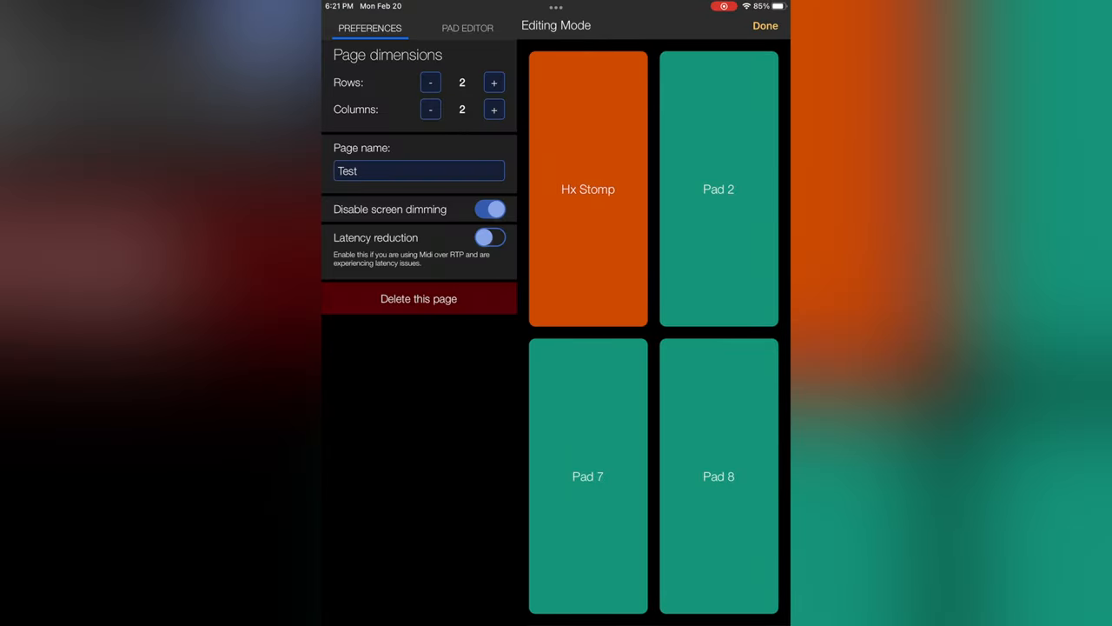
left_click(718, 188)
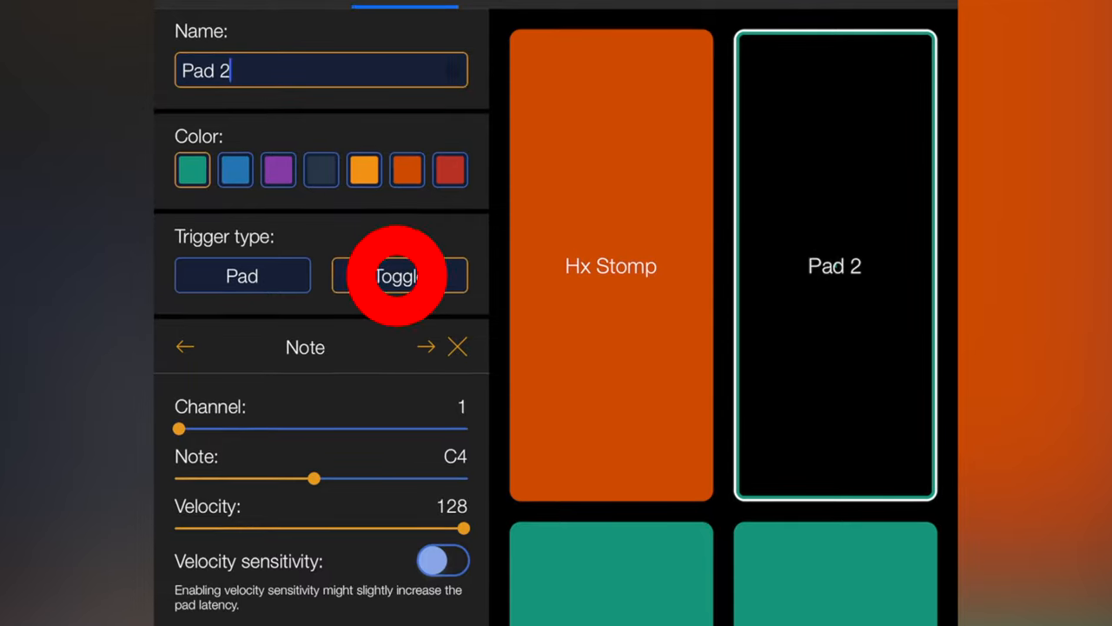
type("Tu")
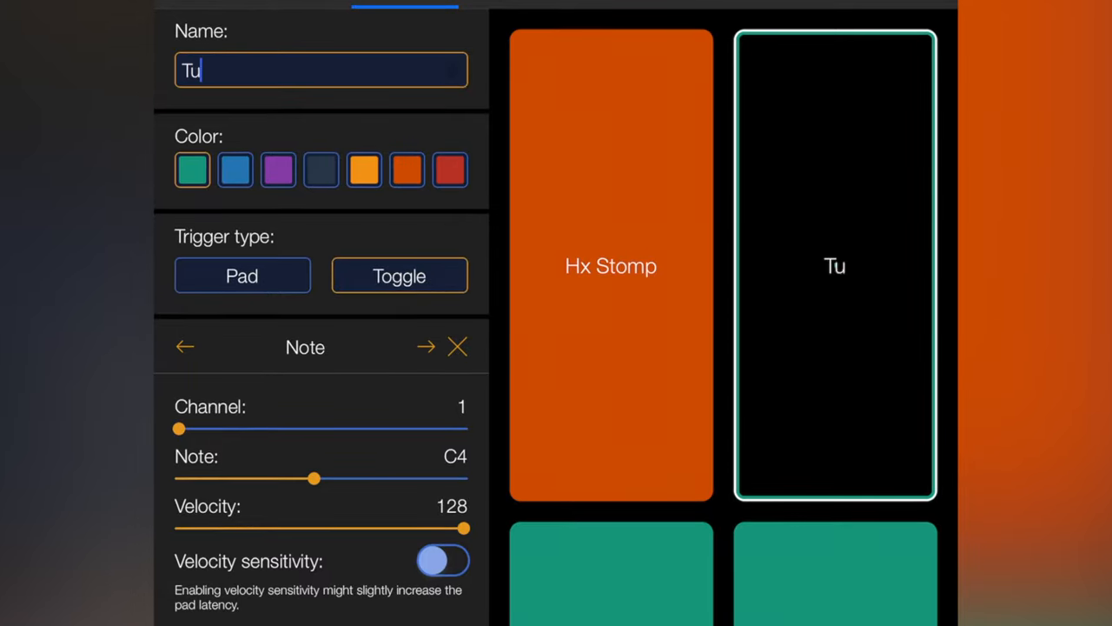
left_click(427, 346)
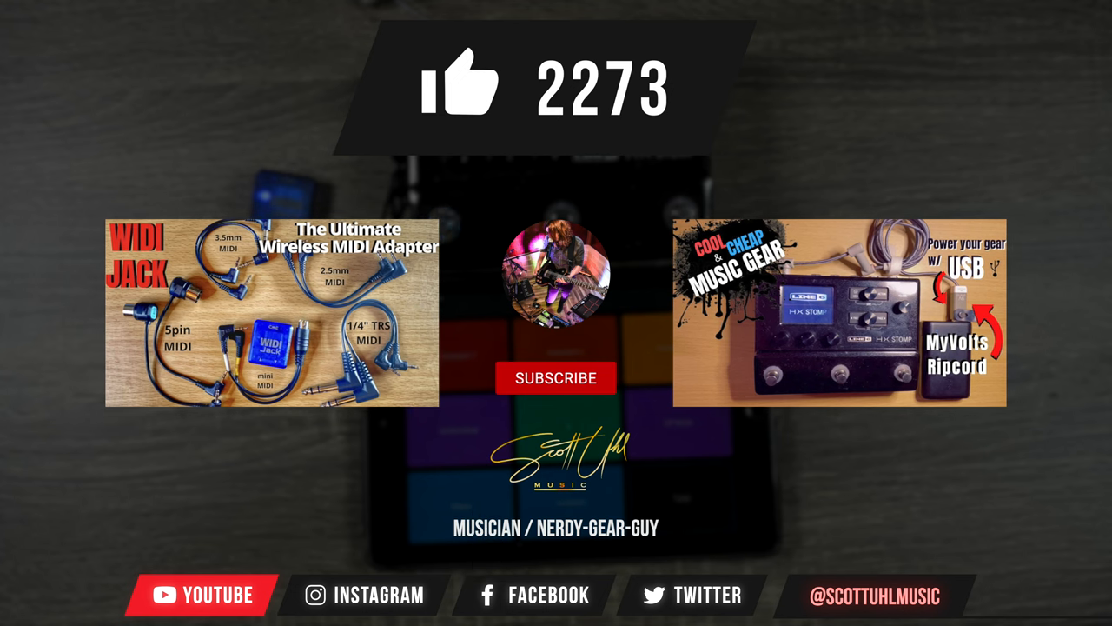
left_click(555, 377)
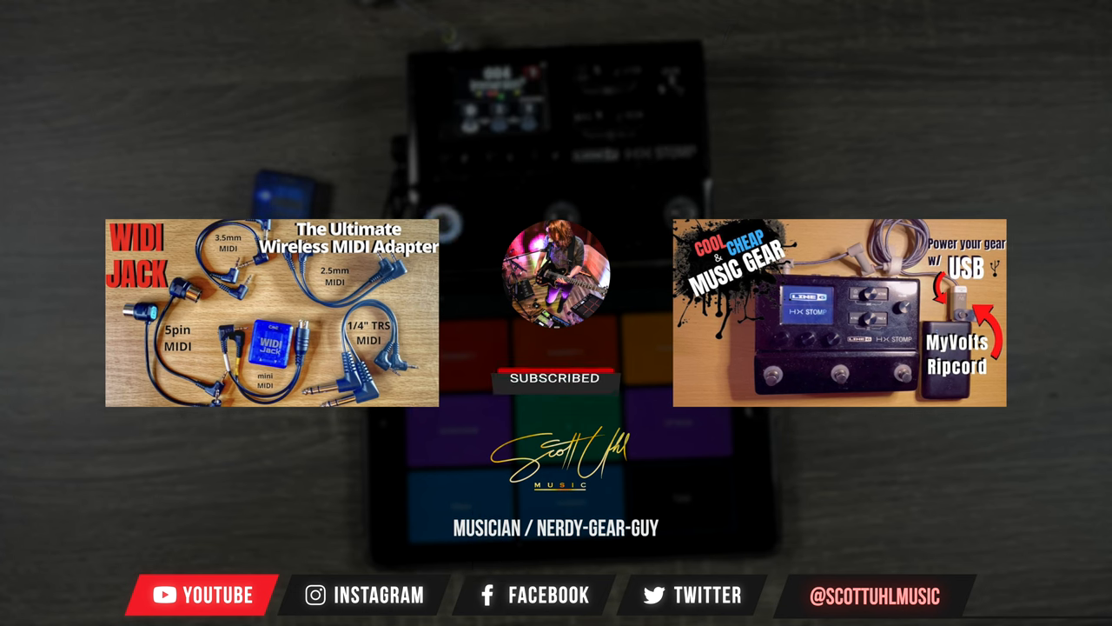